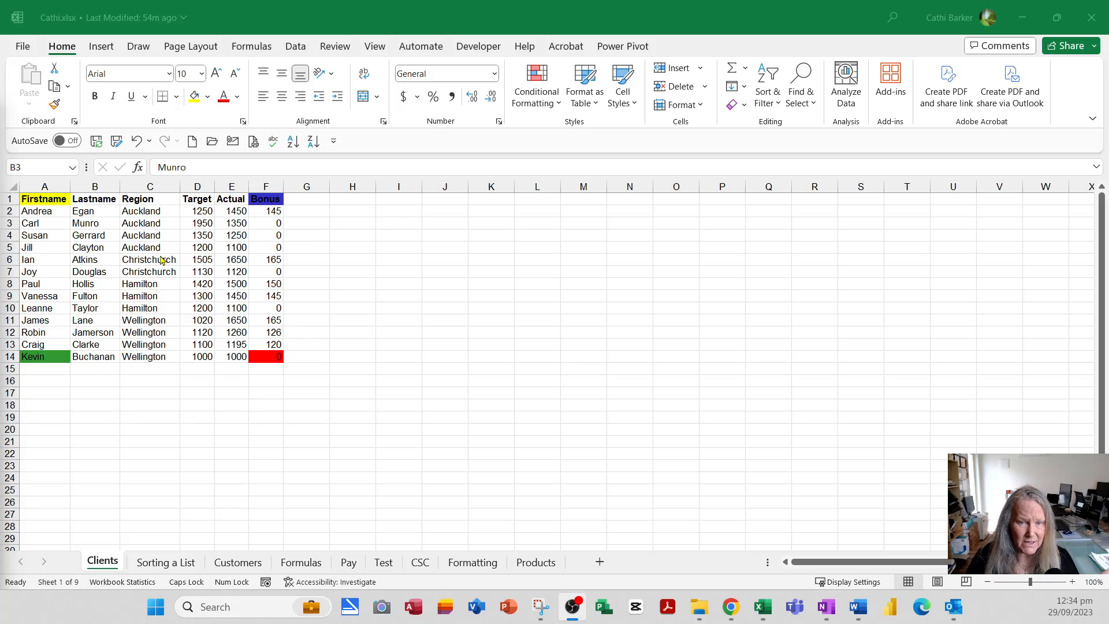
mouse_move(366, 245)
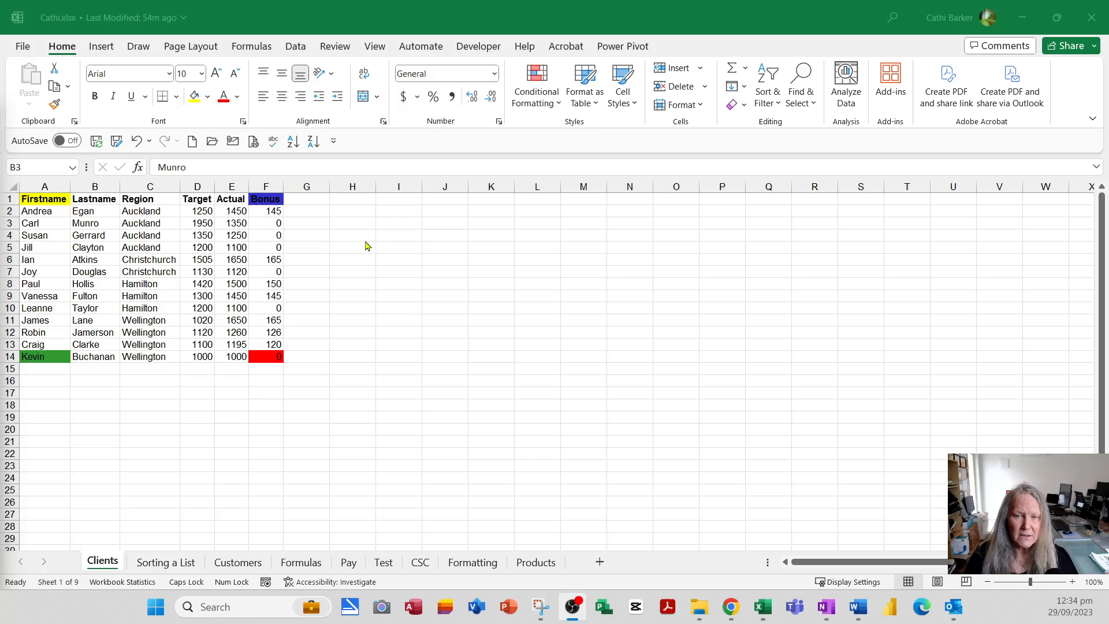
mouse_move(392, 227)
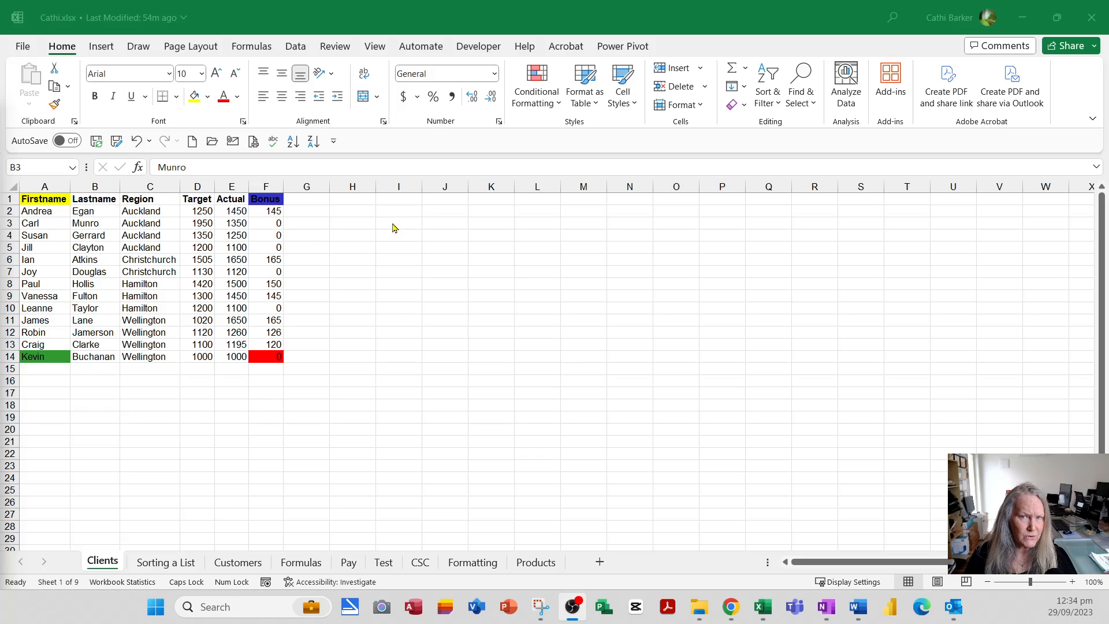
mouse_move(359, 219)
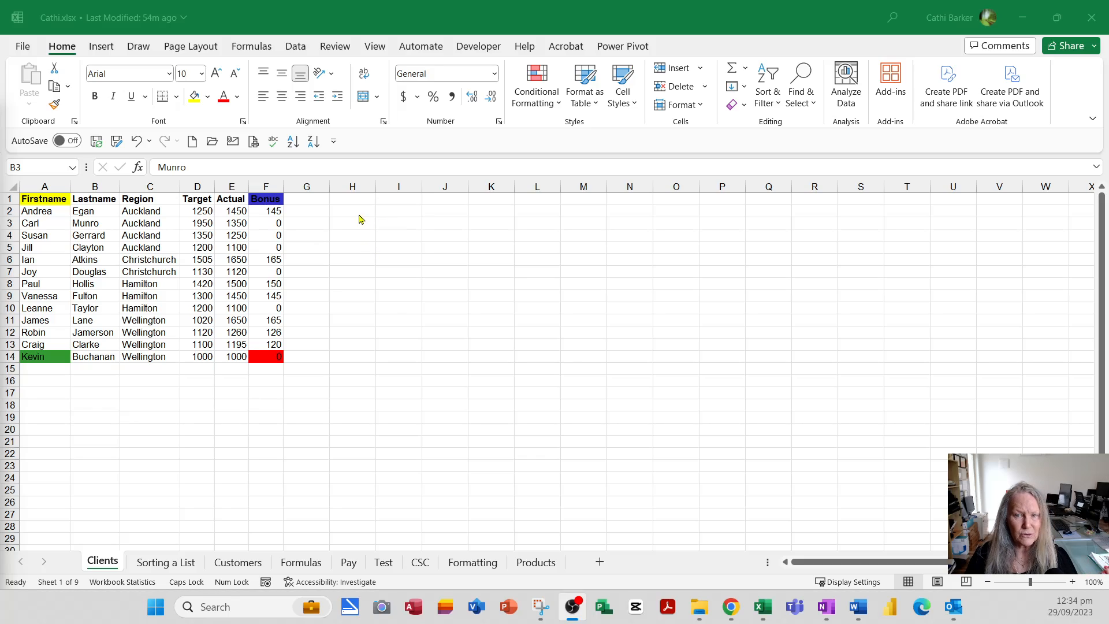
Step: Select an empty cell beside the table and dismiss the clipboard history
click(351, 210)
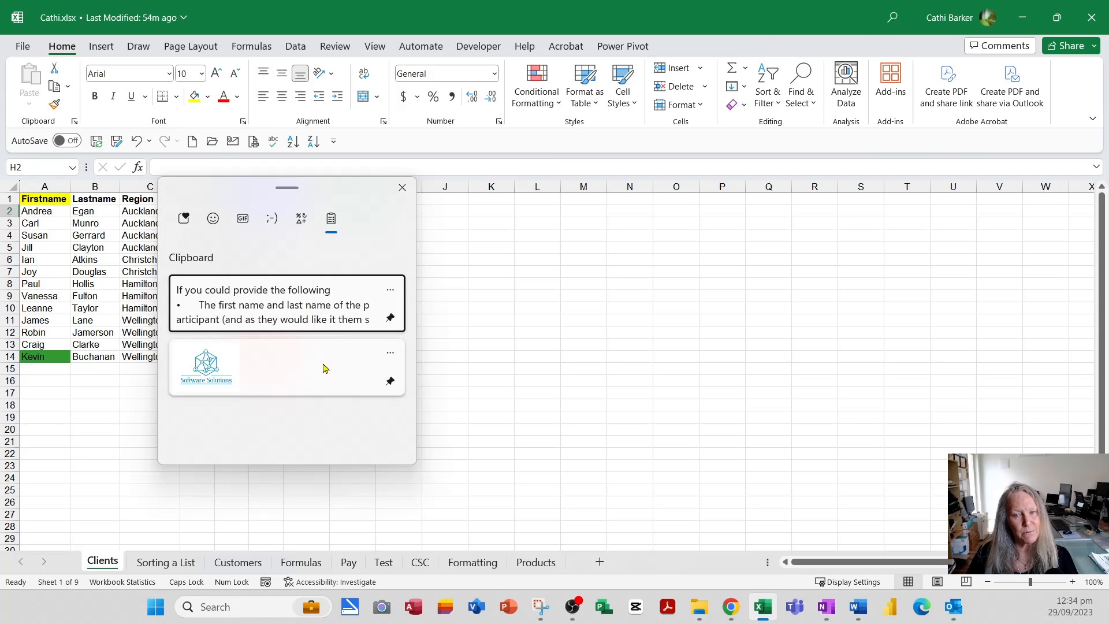
mouse_move(356, 282)
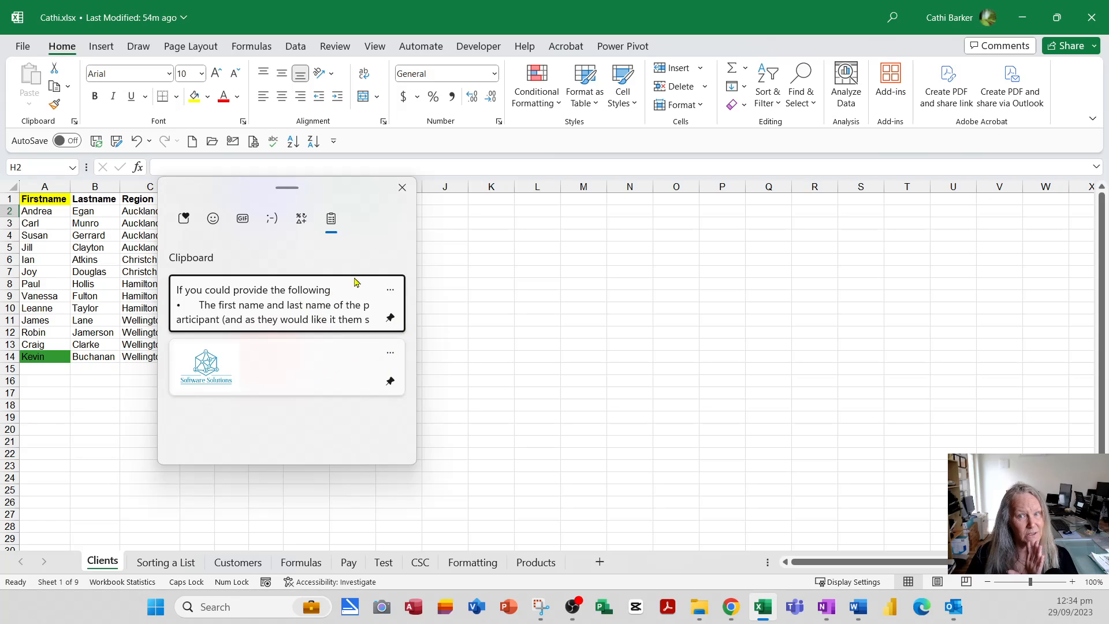
click(402, 187)
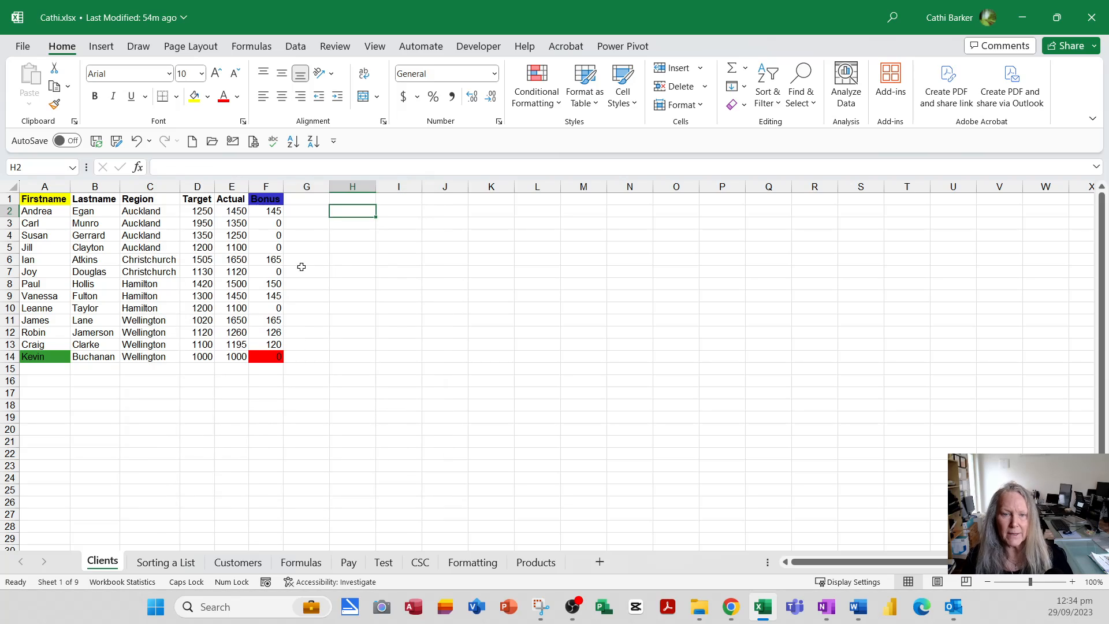
Step: Copy the header row A1:F1 and the chosen client rows (row 9, rows 11-12) one after another
drag(44, 198, 266, 198)
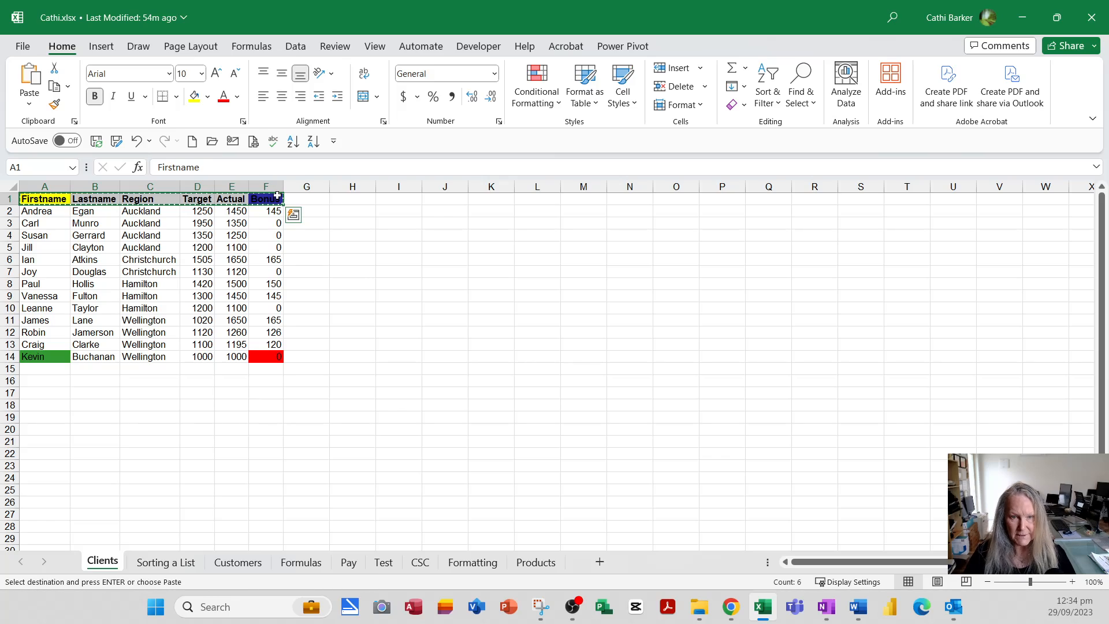
click(44, 223)
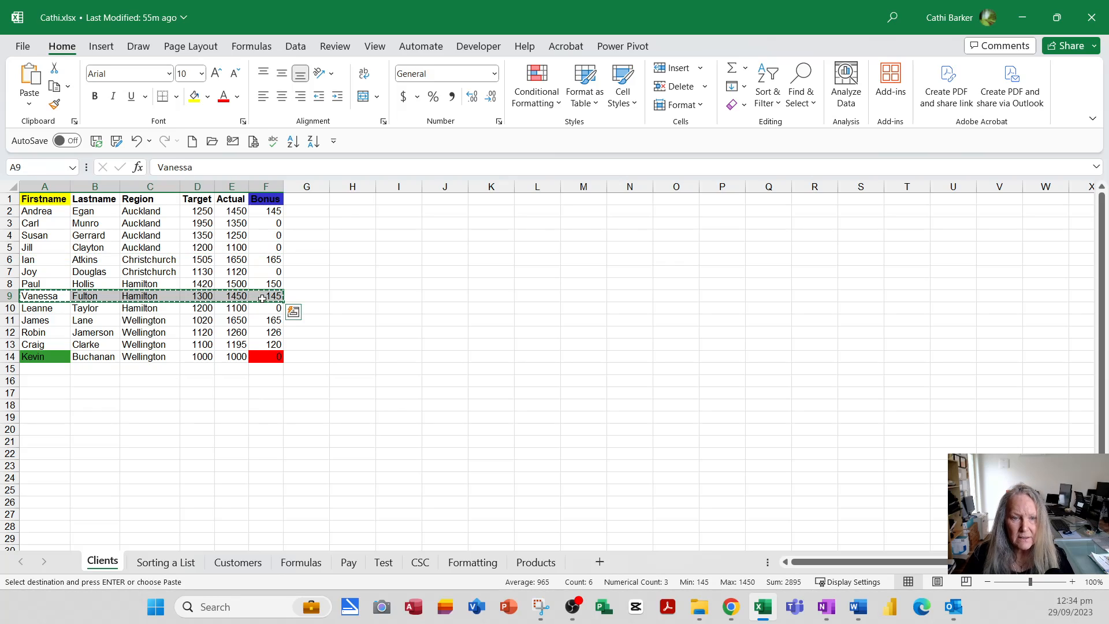
click(44, 320)
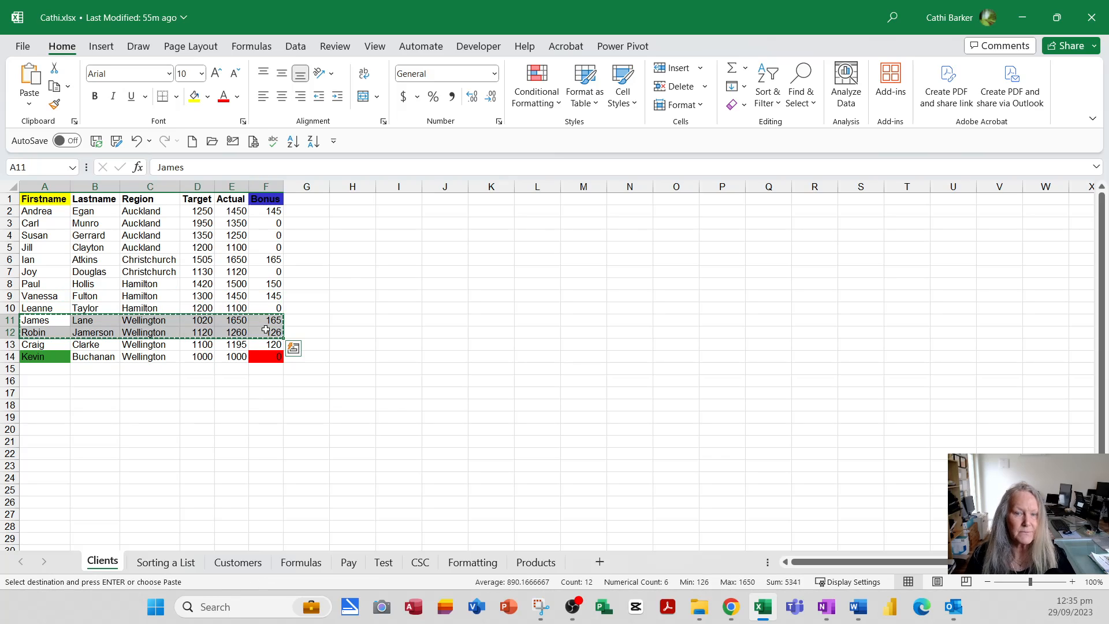
mouse_move(354, 243)
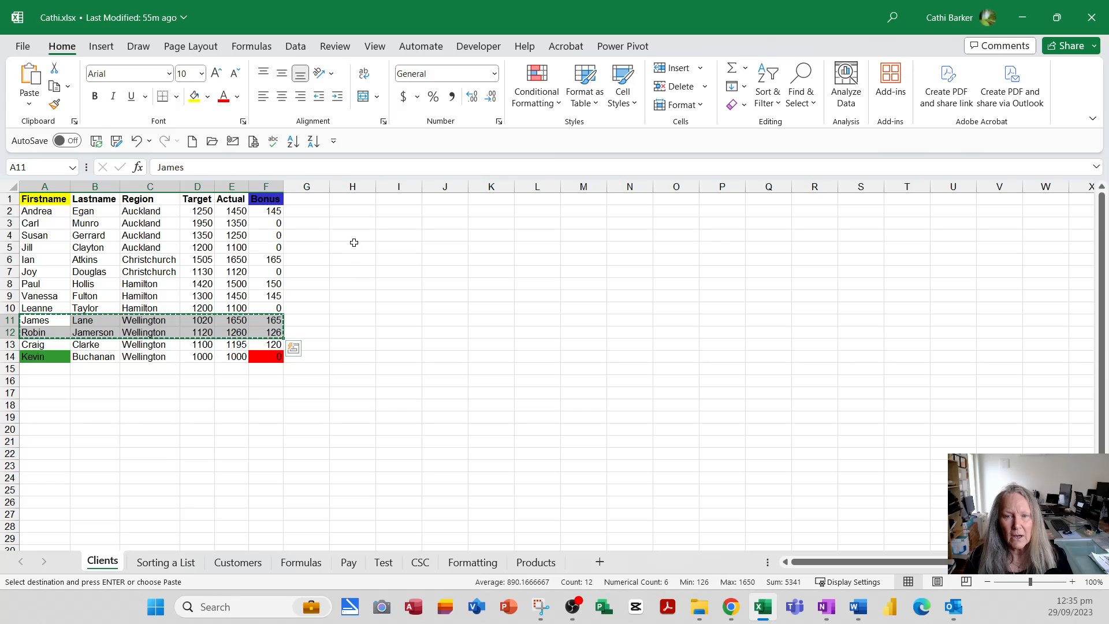
click(352, 199)
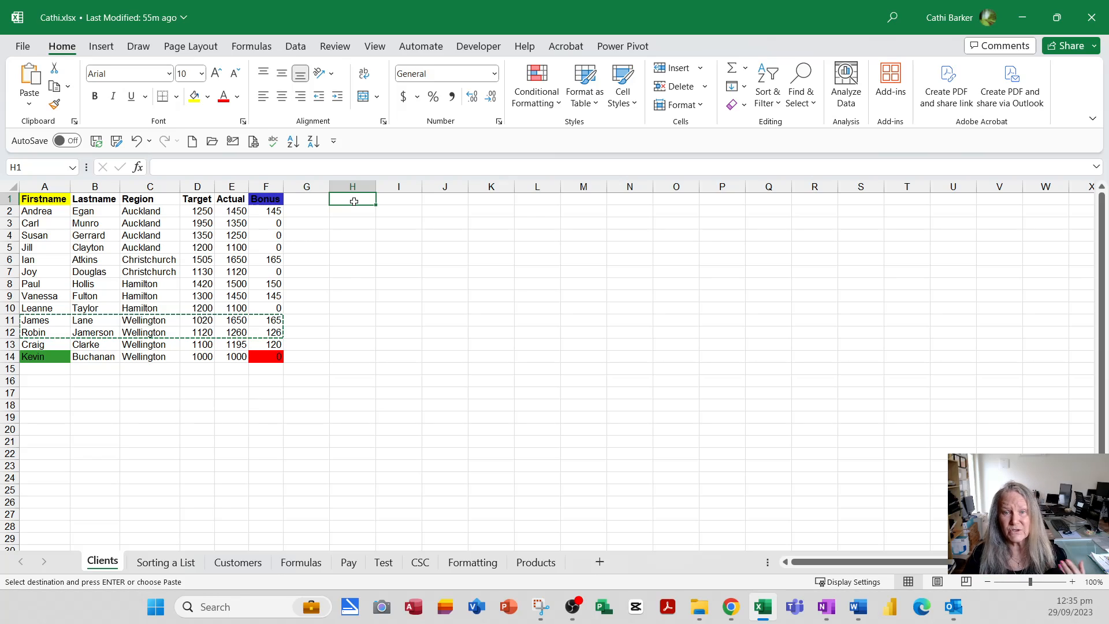
mouse_move(29, 77)
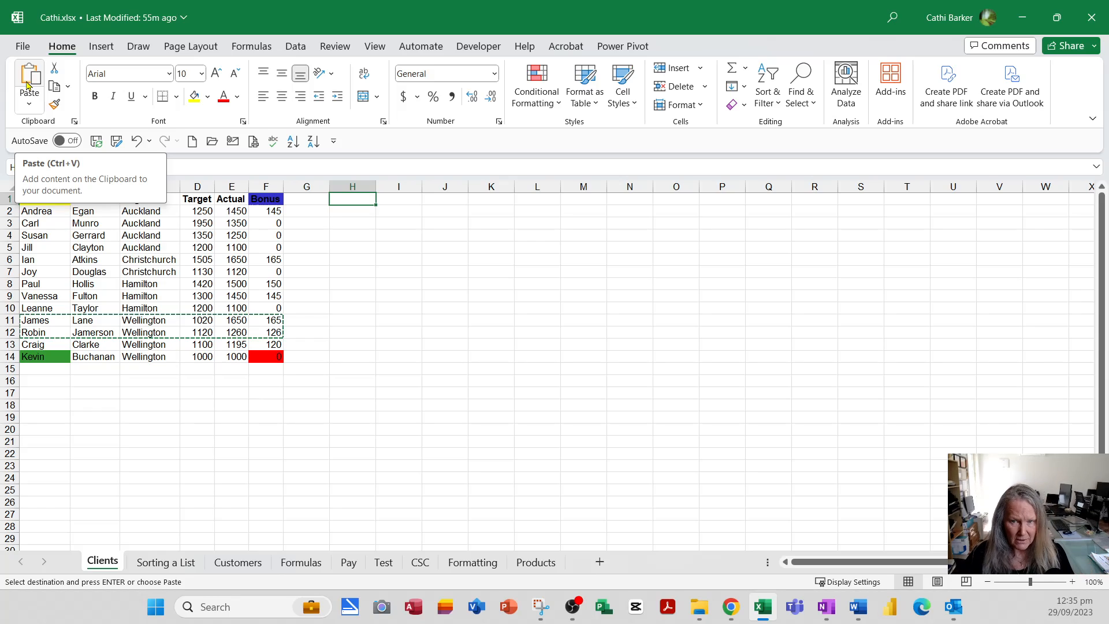
Step: Paste the header and the Ian, Vanessa, James and Robin rows into I1:N5 from clipboard history
click(399, 198)
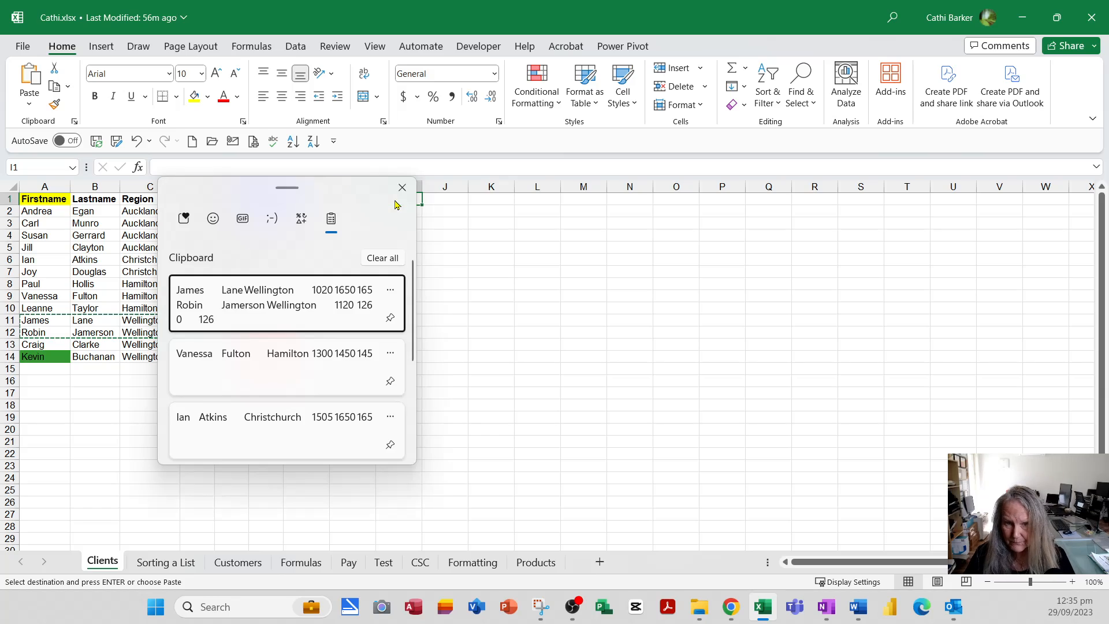
mouse_move(276, 405)
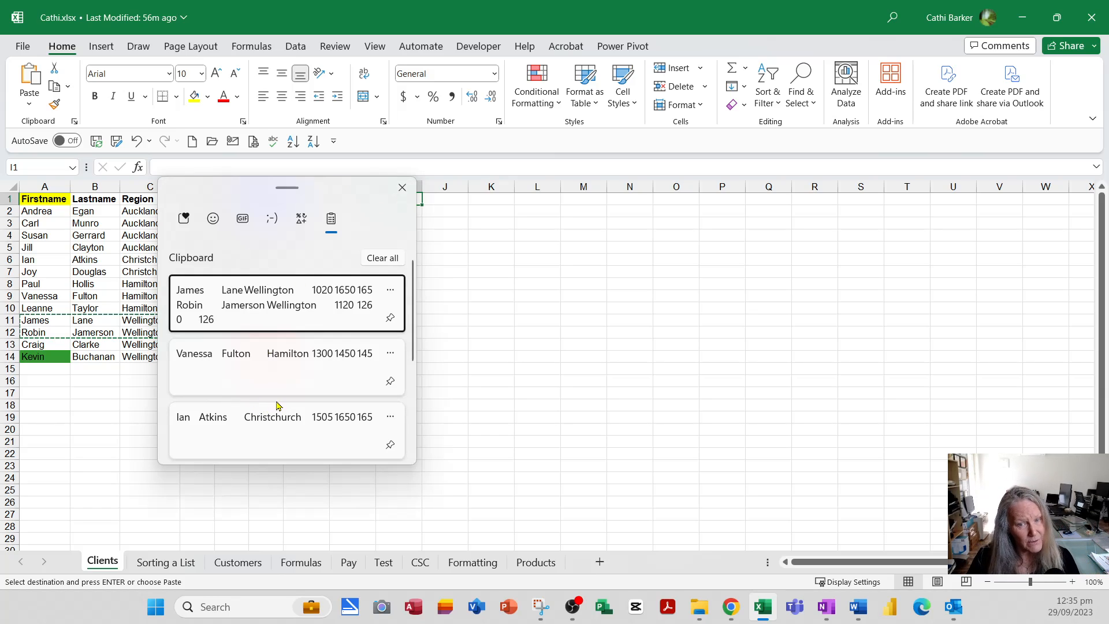
scroll(down, 3)
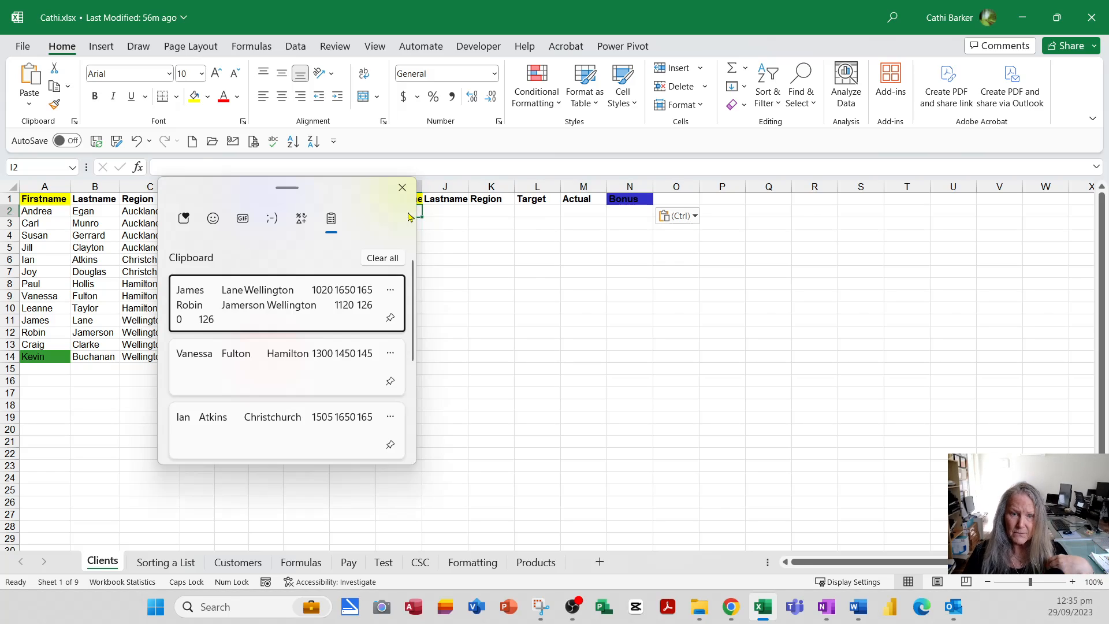
scroll(down, 3)
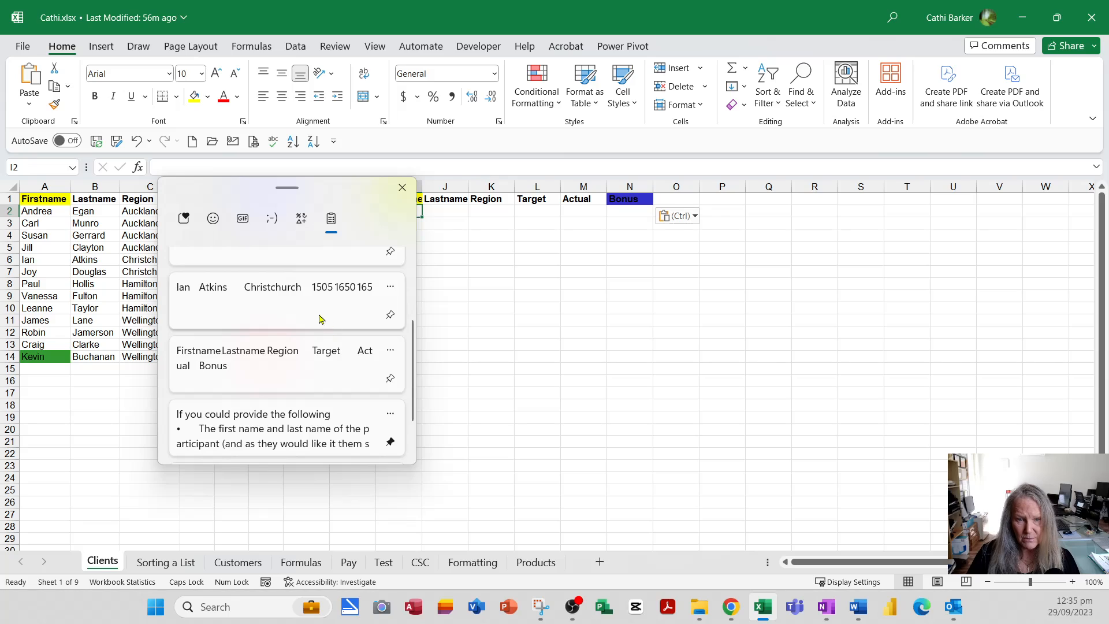
click(283, 286)
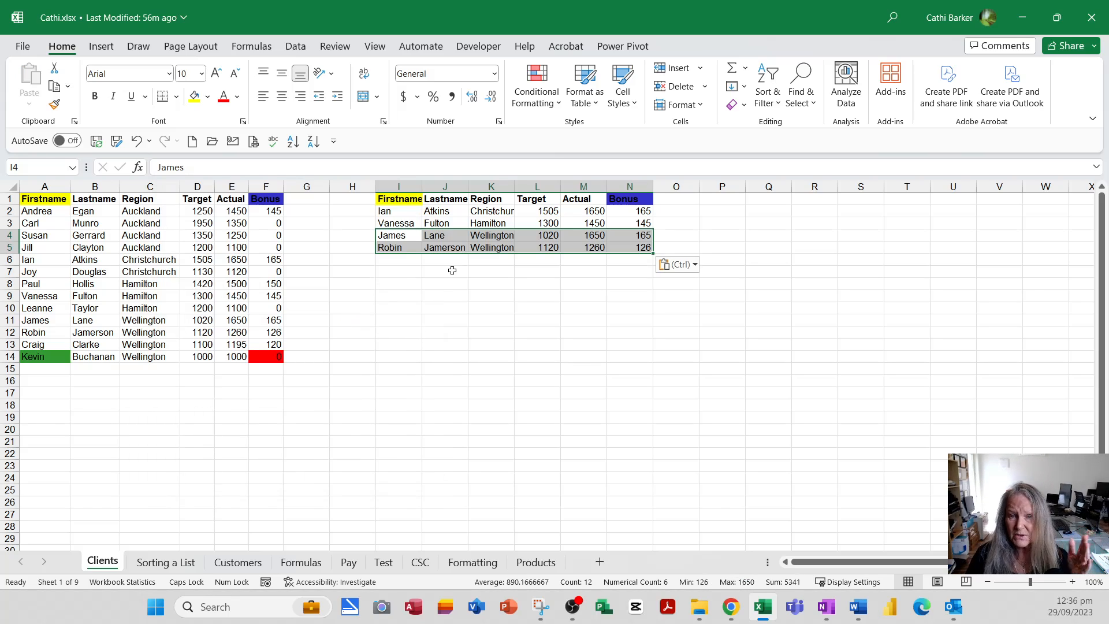
click(398, 271)
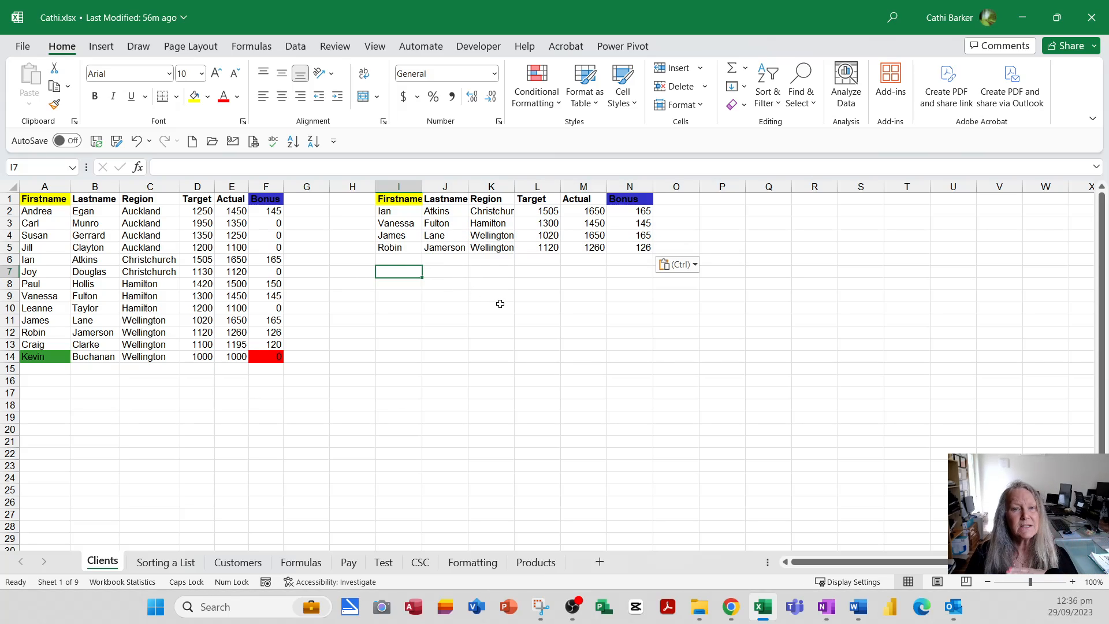
mouse_move(554, 305)
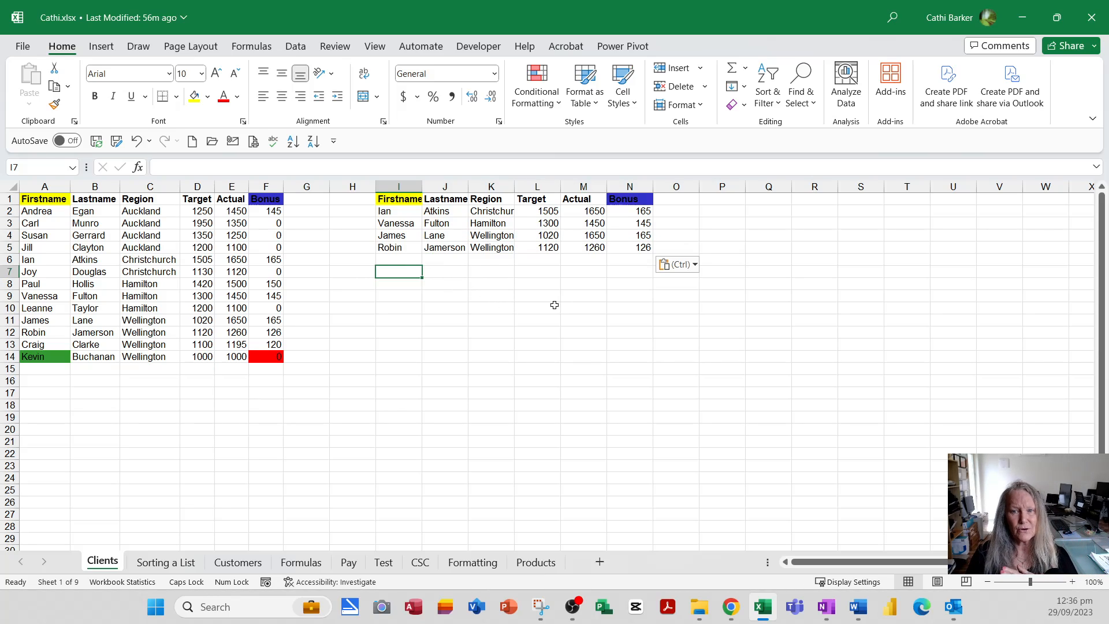
mouse_move(546, 304)
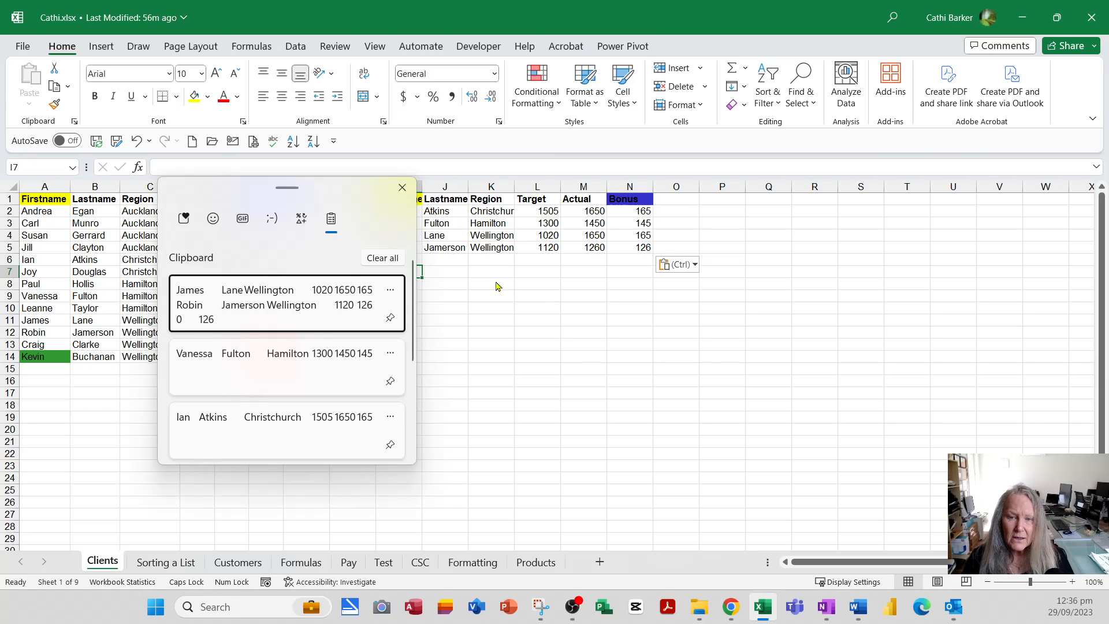
mouse_move(389, 320)
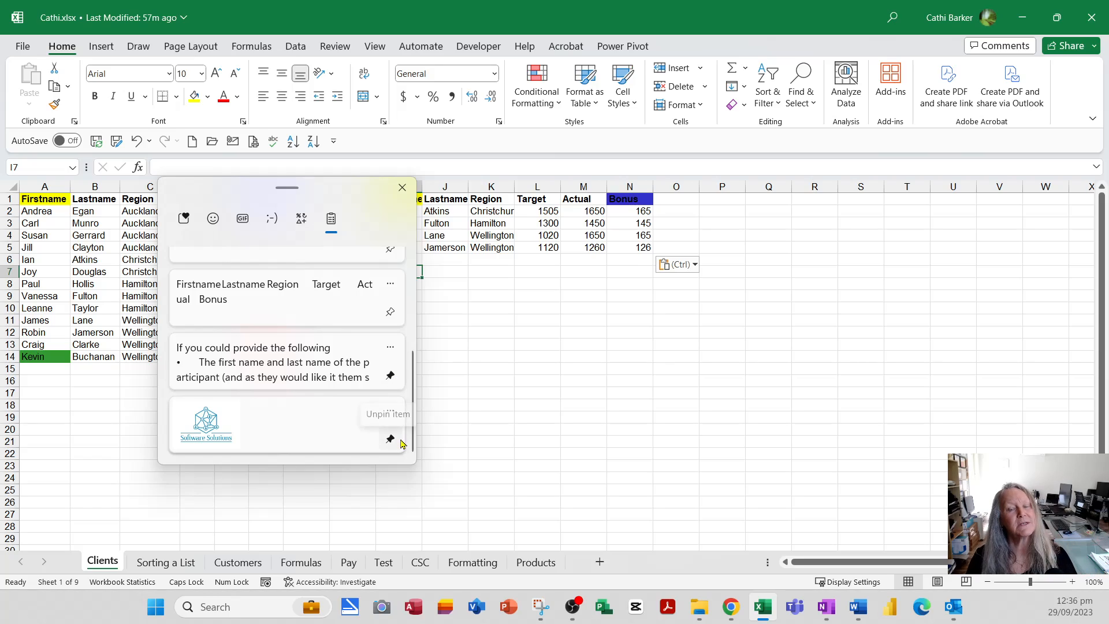
mouse_move(391, 356)
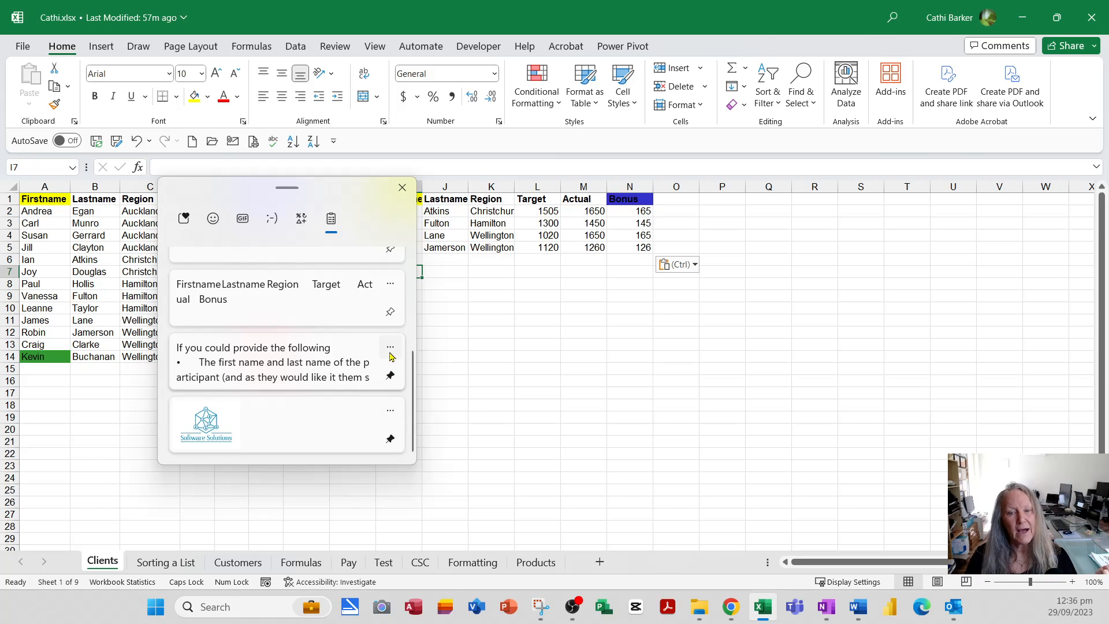
click(402, 187)
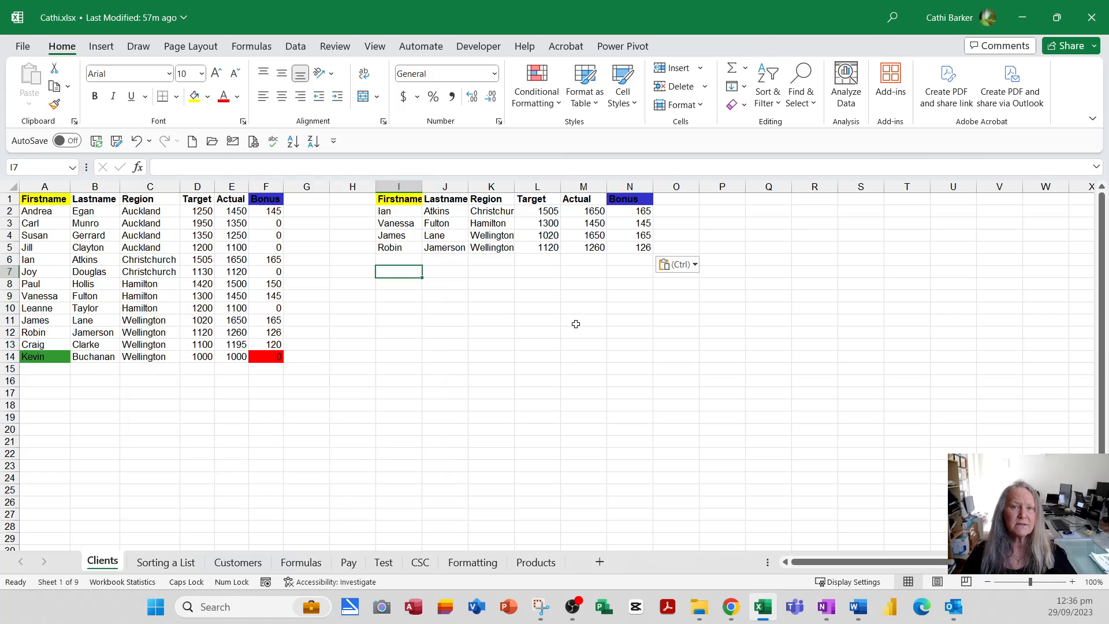